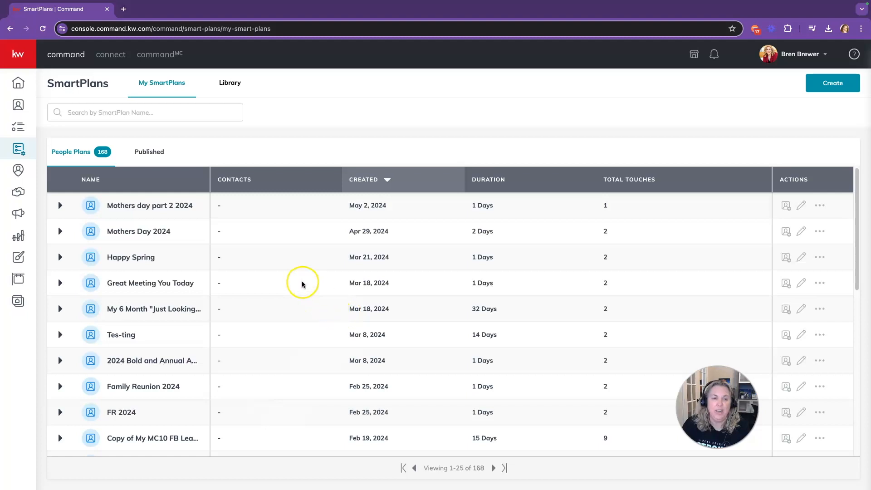
pyautogui.moveTo(521, 224)
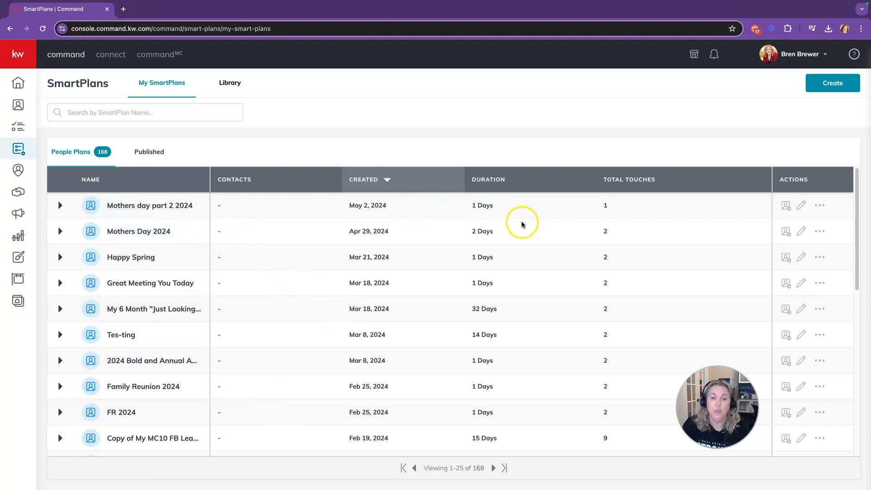
# - Search the SmartPlans list for 'facebook' to find the FB lead follow-up plan
pyautogui.click(144, 112)
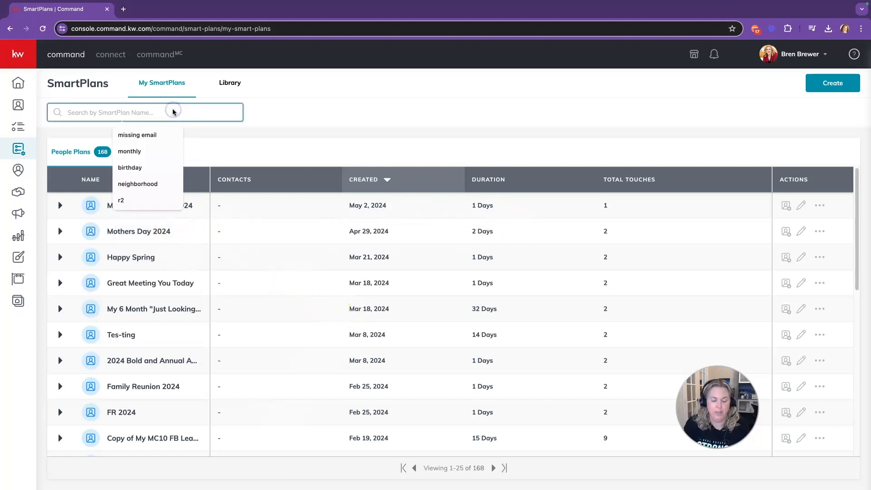
pyautogui.write('facebook')
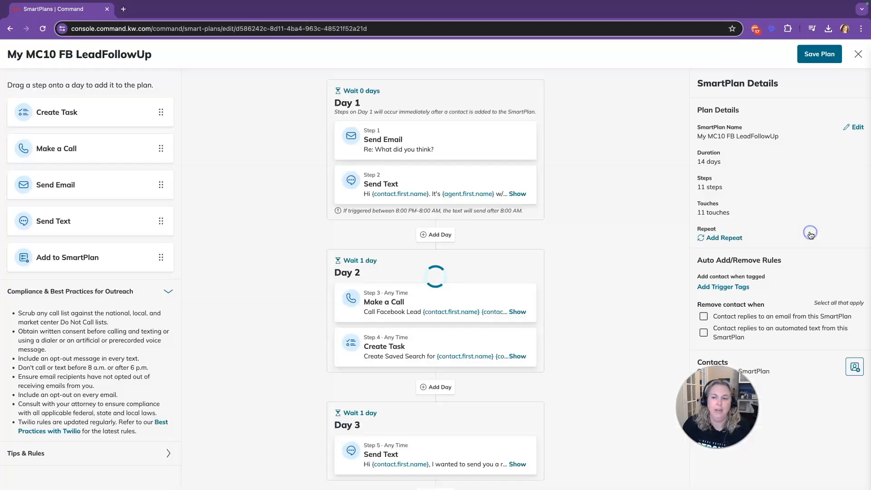
pyautogui.moveTo(587, 250)
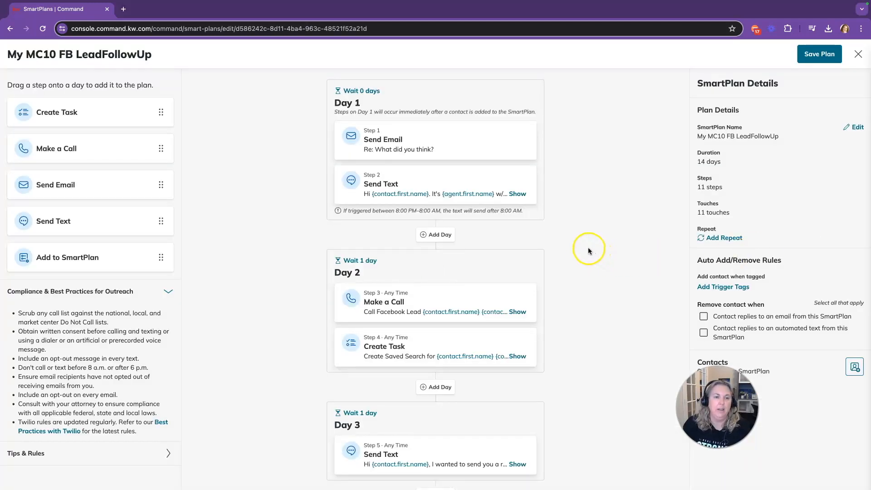
pyautogui.moveTo(494, 165)
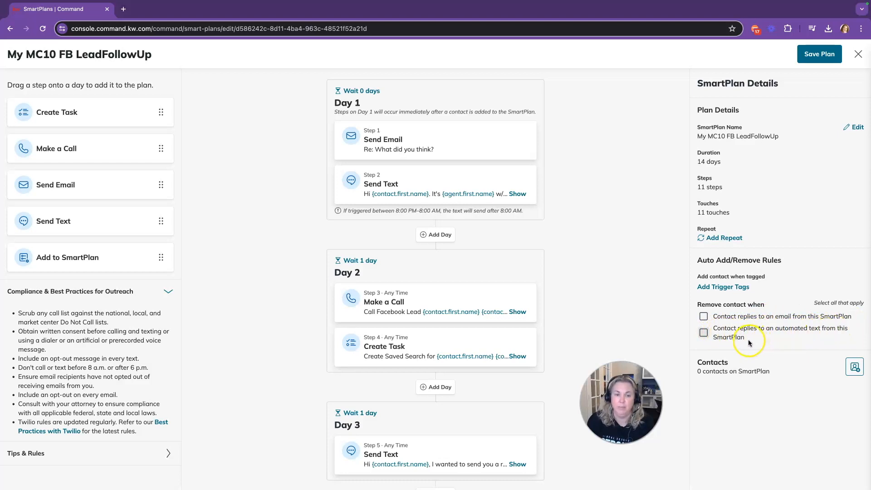
# - Enable both reply-based auto-remove rules (email and text) and save the FB lead follow-up plan
pyautogui.click(703, 315)
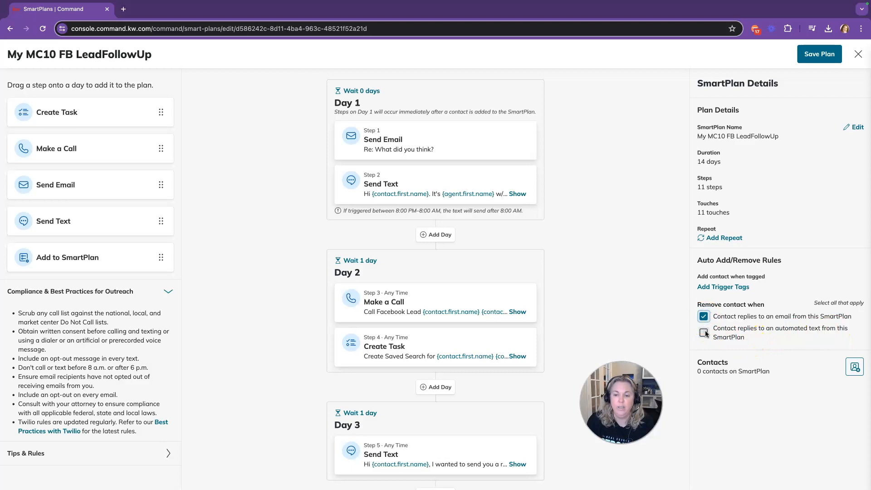
pyautogui.click(704, 332)
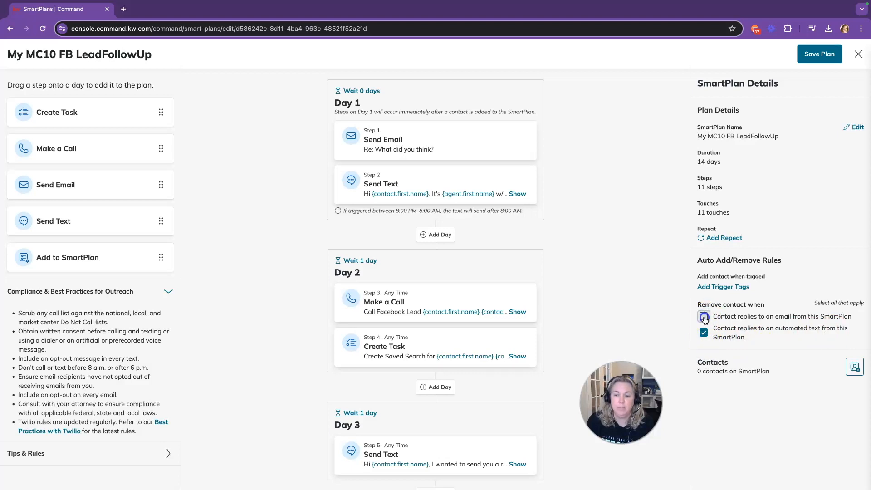
pyautogui.click(704, 316)
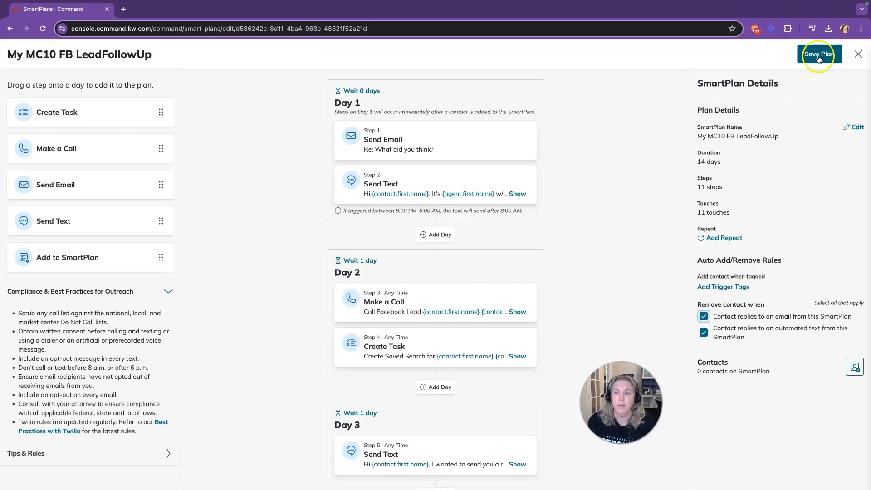
pyautogui.moveTo(724, 303)
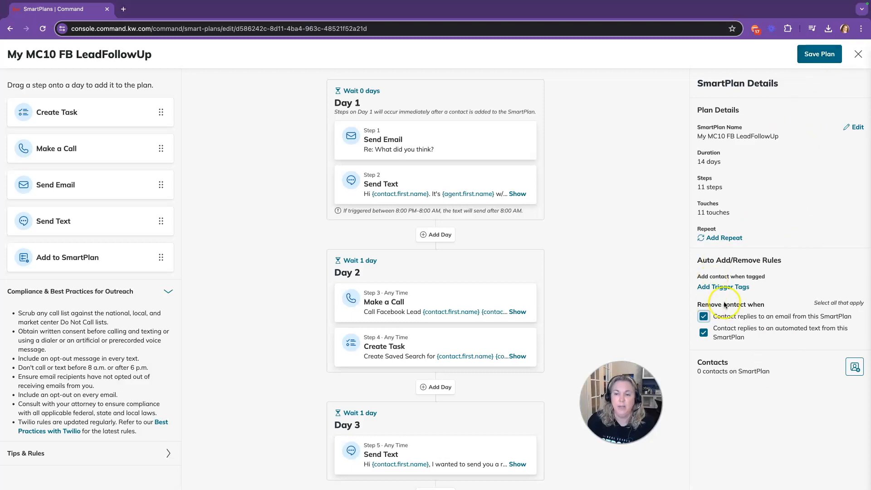
pyautogui.click(818, 53)
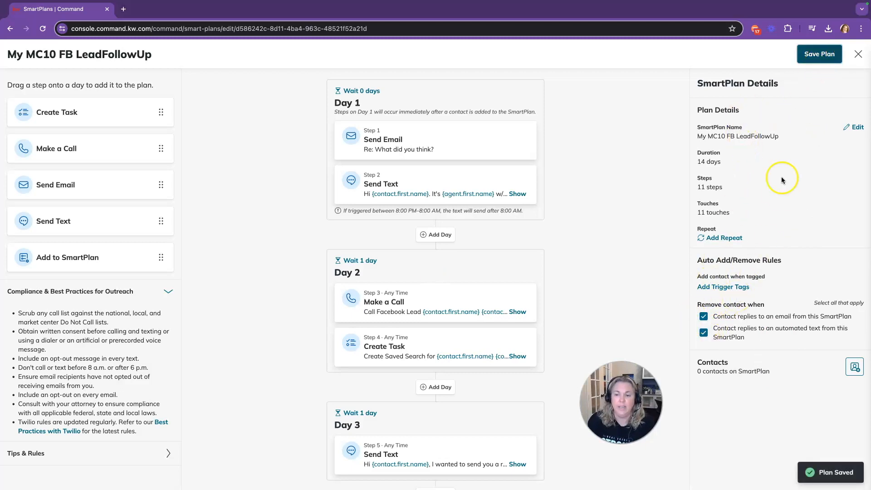
pyautogui.click(857, 53)
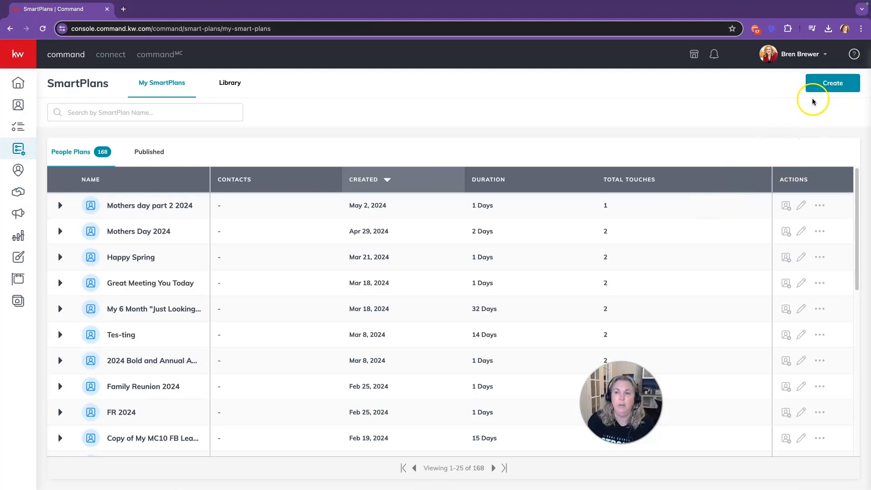
# - Create a new empty SmartPlan named 'Testing'
pyautogui.click(831, 82)
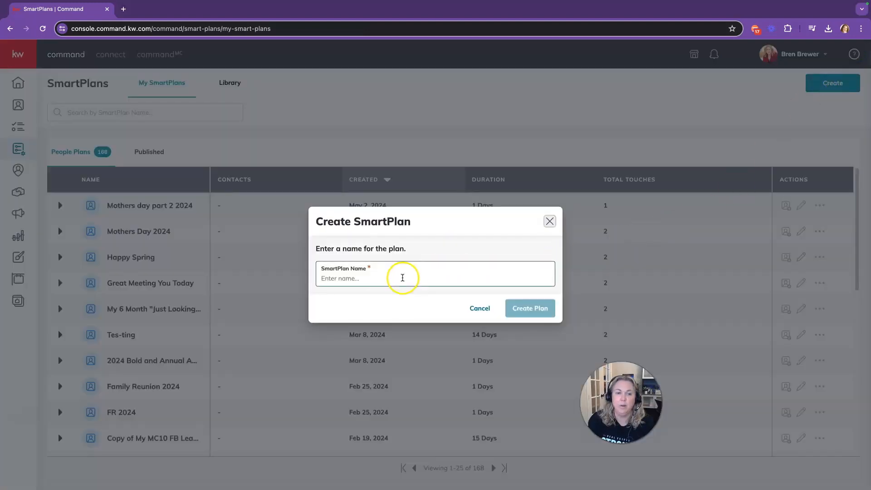
pyautogui.write('Testing')
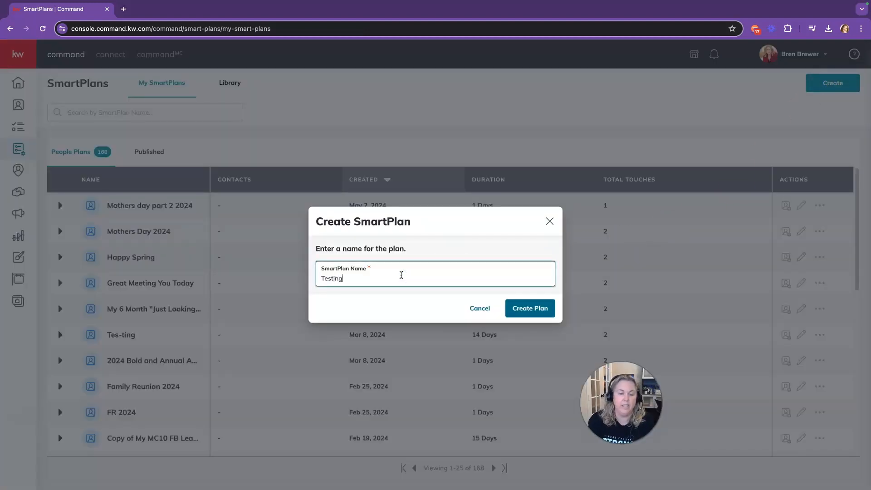
pyautogui.click(527, 308)
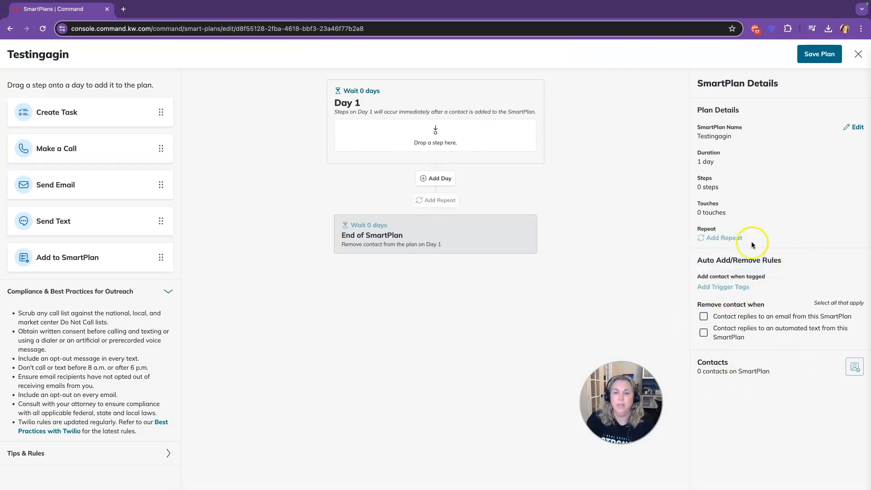
pyautogui.moveTo(841, 336)
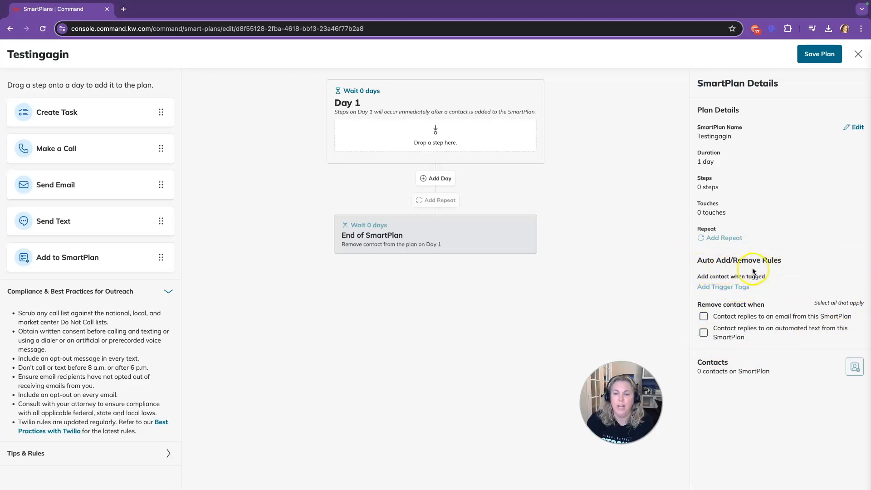
pyautogui.moveTo(742, 325)
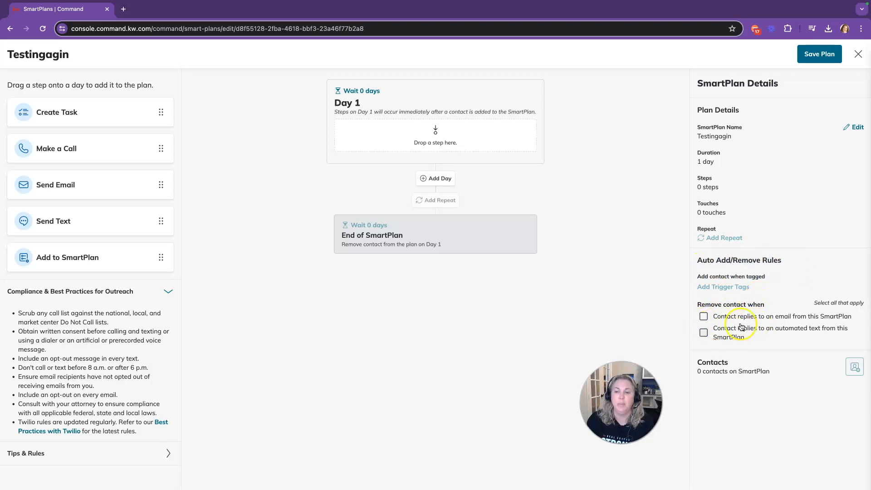